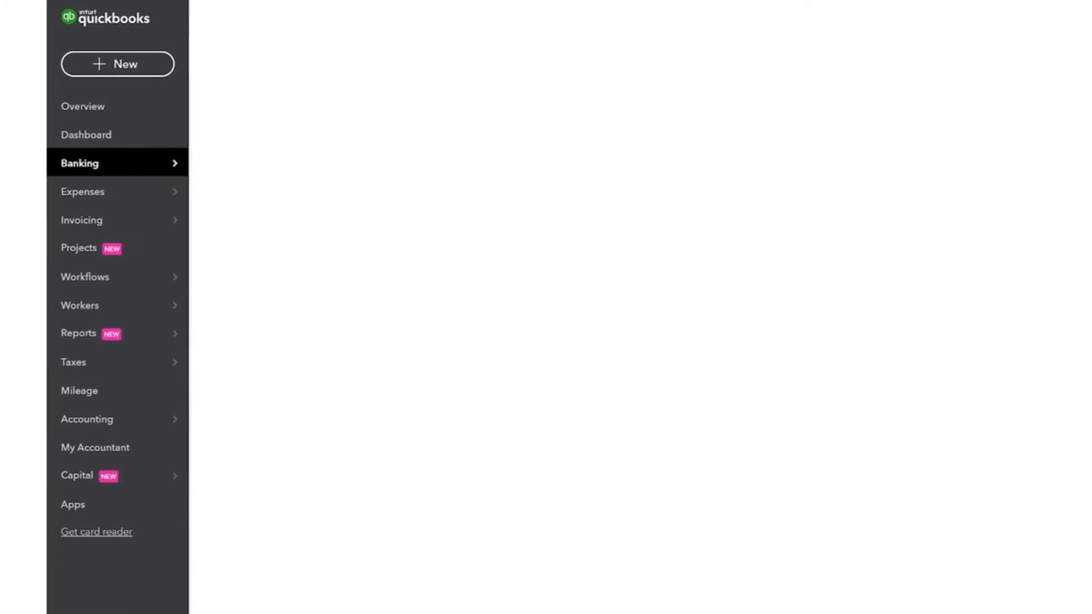
View the Banking accounts page, then the All Sales transactions list
click(79, 163)
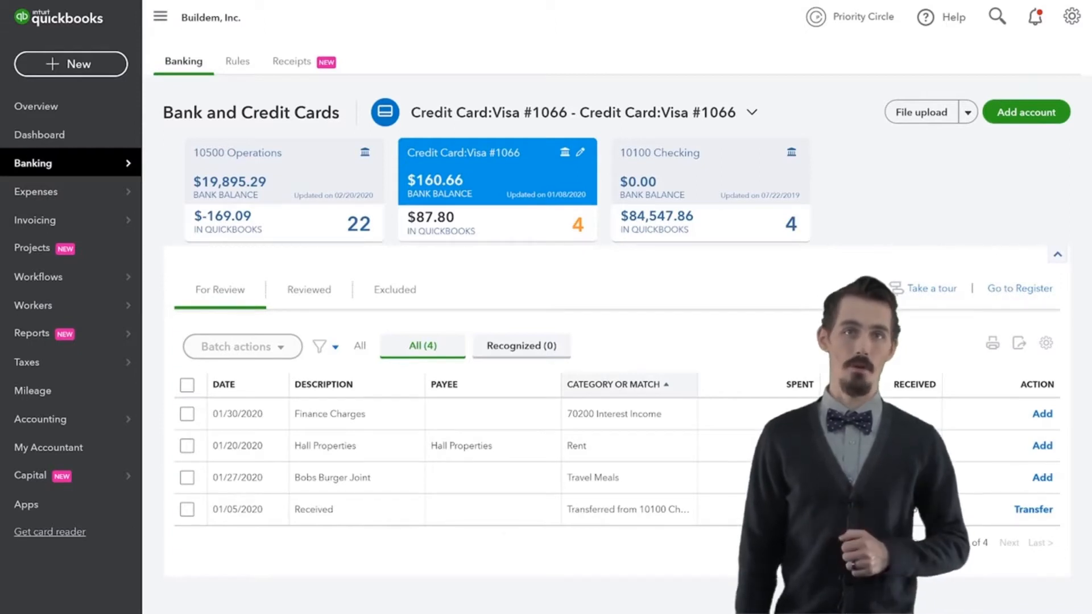
click(34, 220)
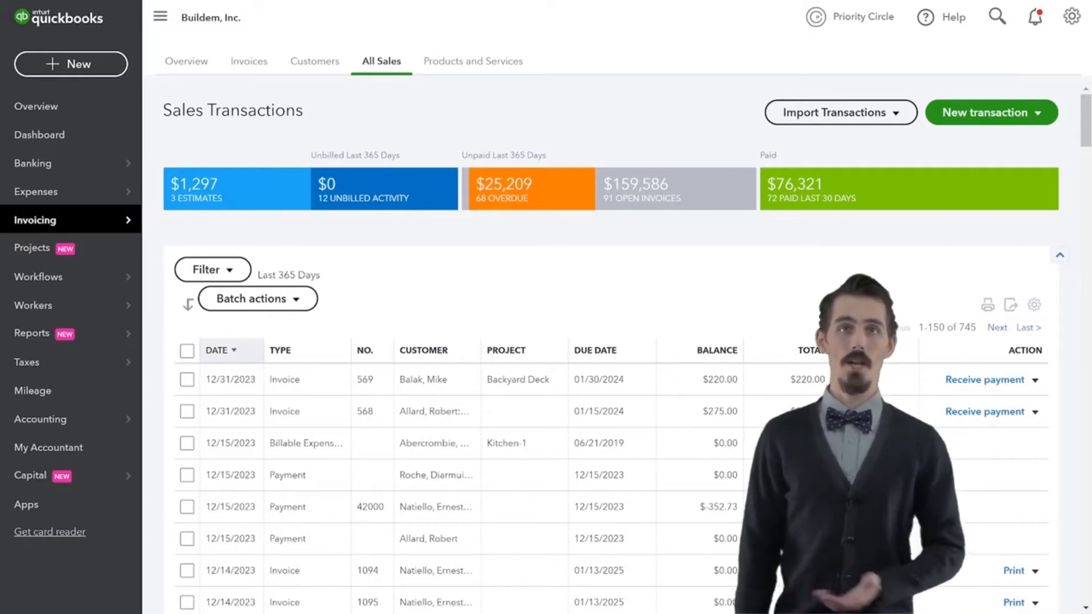
View the Customers list, then the Vendors list under Expenses
click(314, 62)
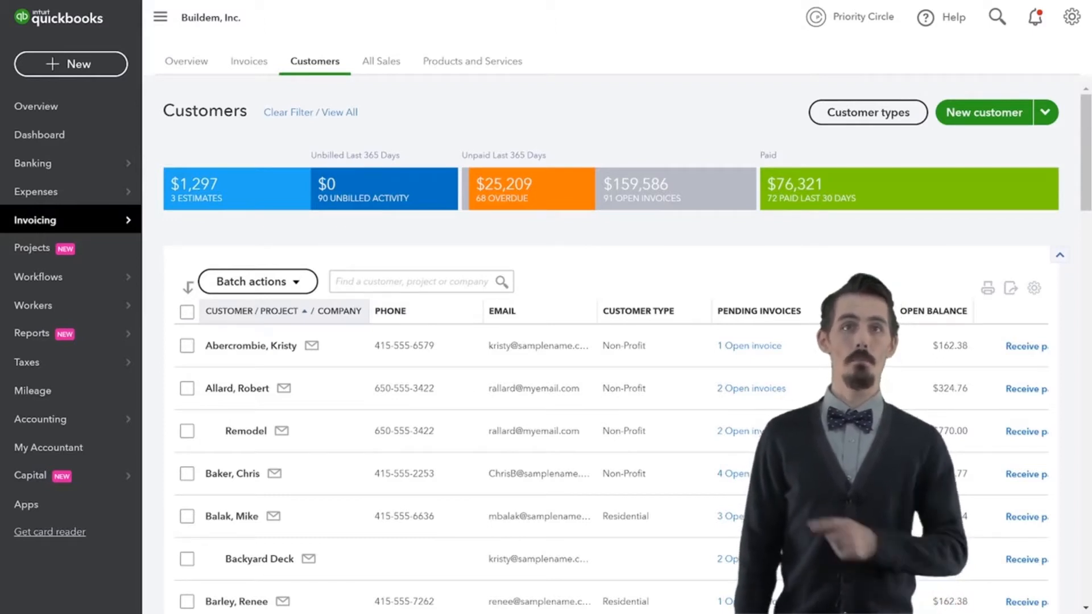
click(472, 61)
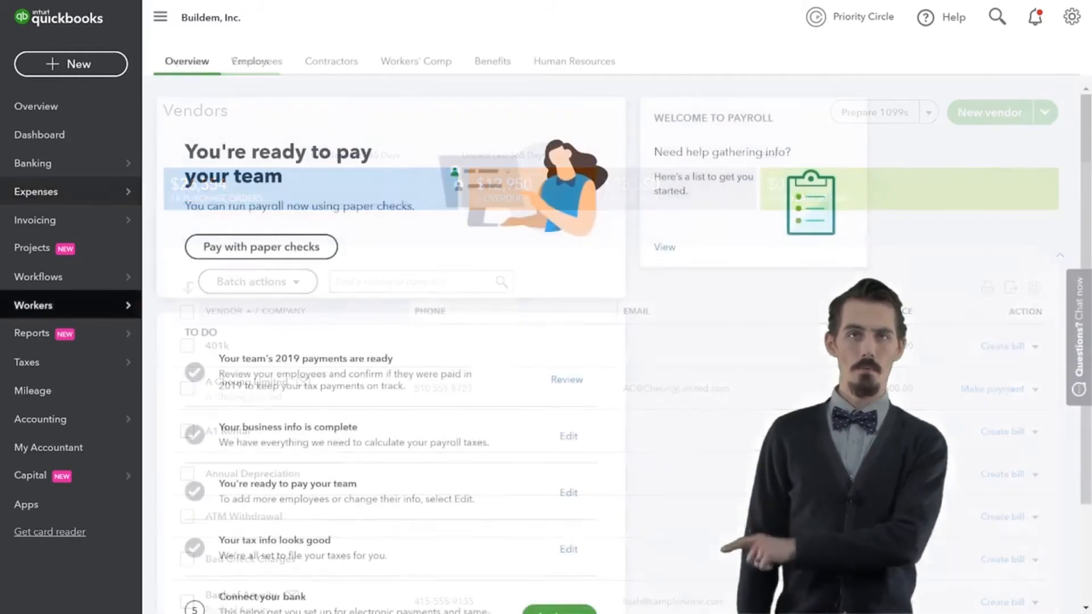
View the Workers payroll overview, then the standard Reports page
click(33, 305)
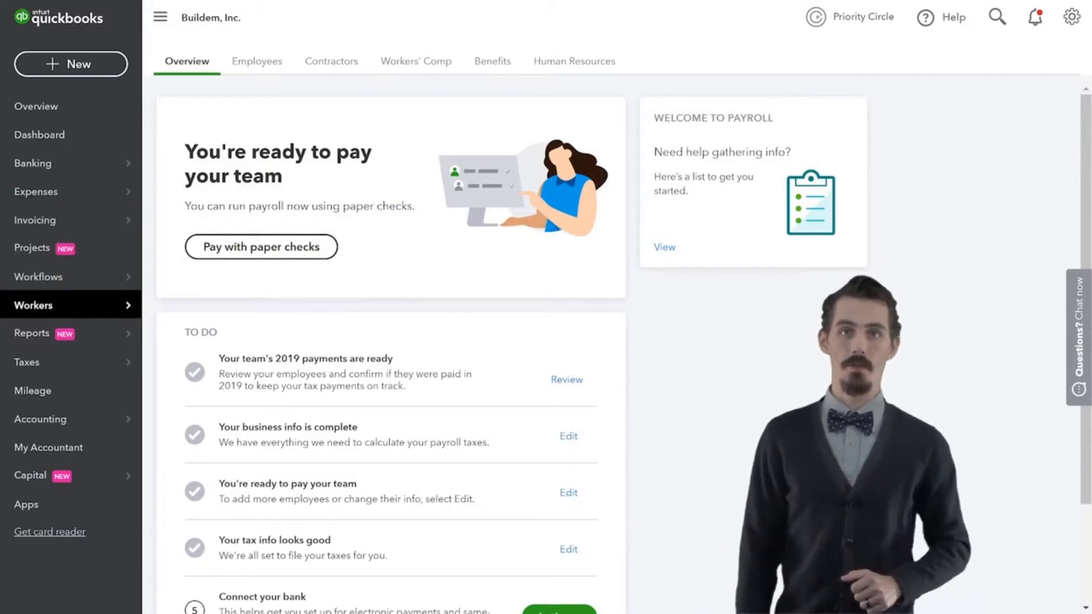
click(32, 333)
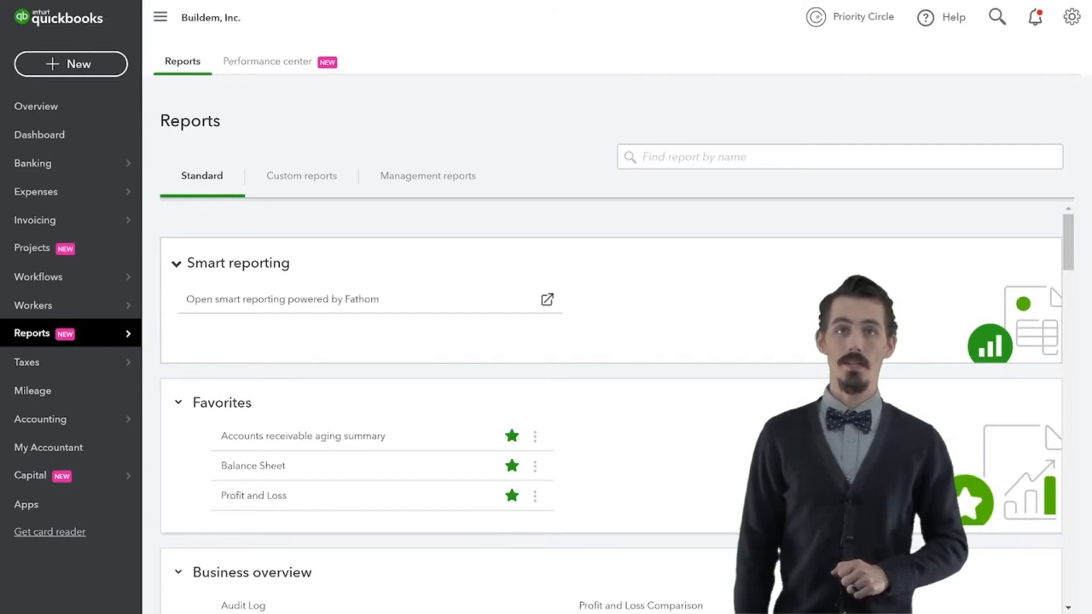
View the Texas sales tax due, then the Chart of Accounts
click(26, 362)
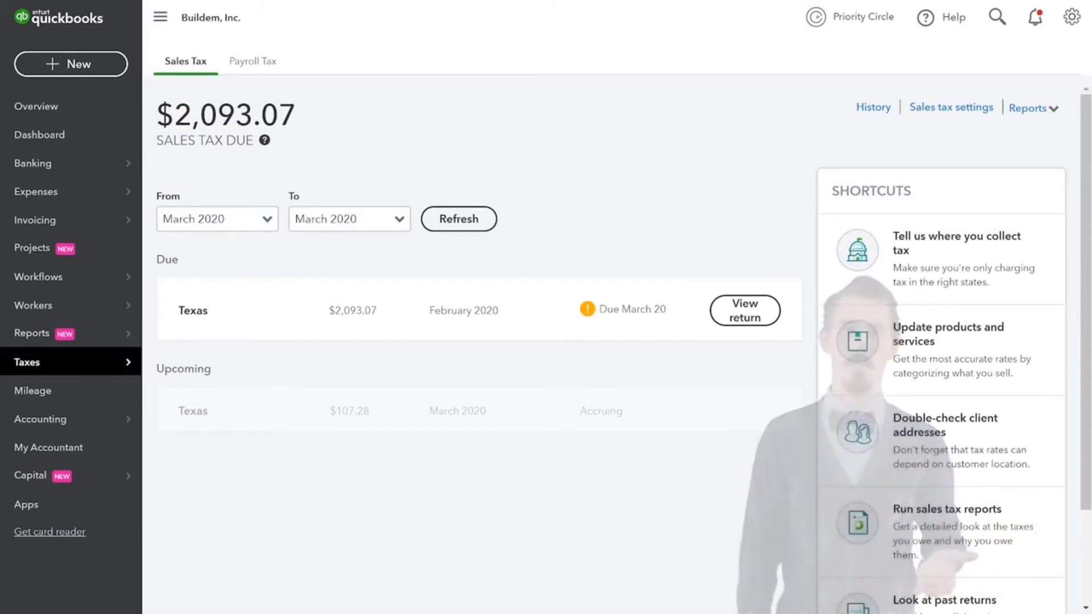
click(41, 418)
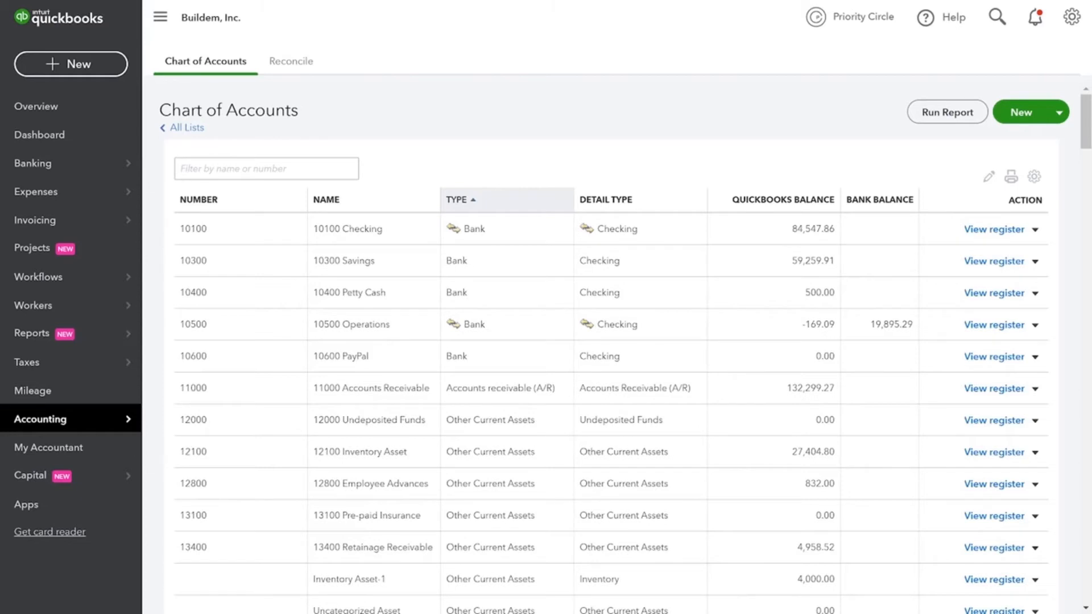
Open the Apps marketplace of connected apps for Buildem, Inc
click(26, 504)
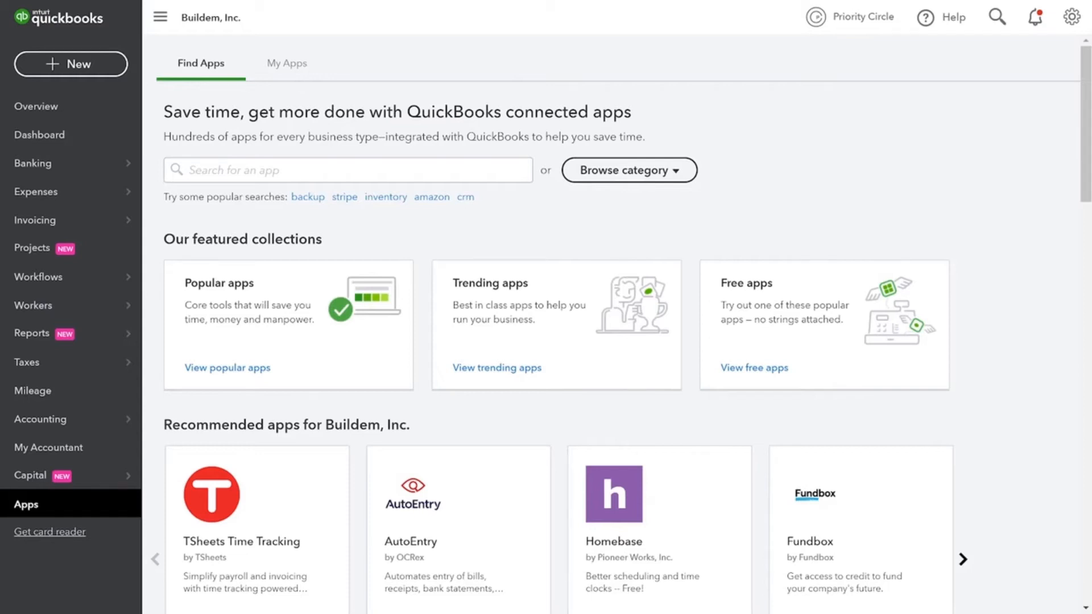
Return to the Buildem, Inc. company dashboard
click(71, 64)
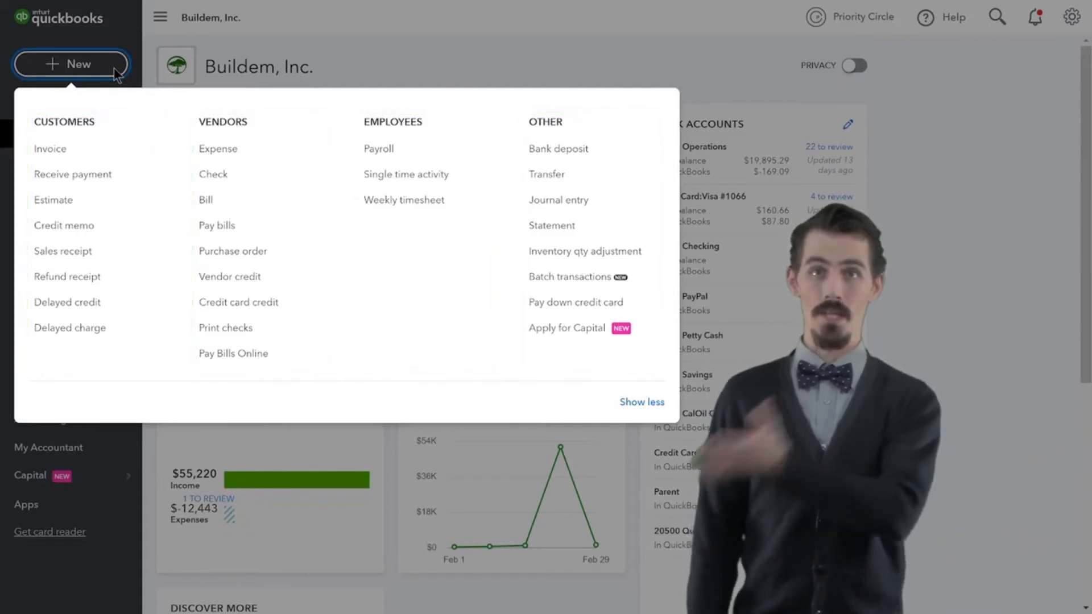
Show the gear settings menu with company, lists, tools and profile options
click(1071, 17)
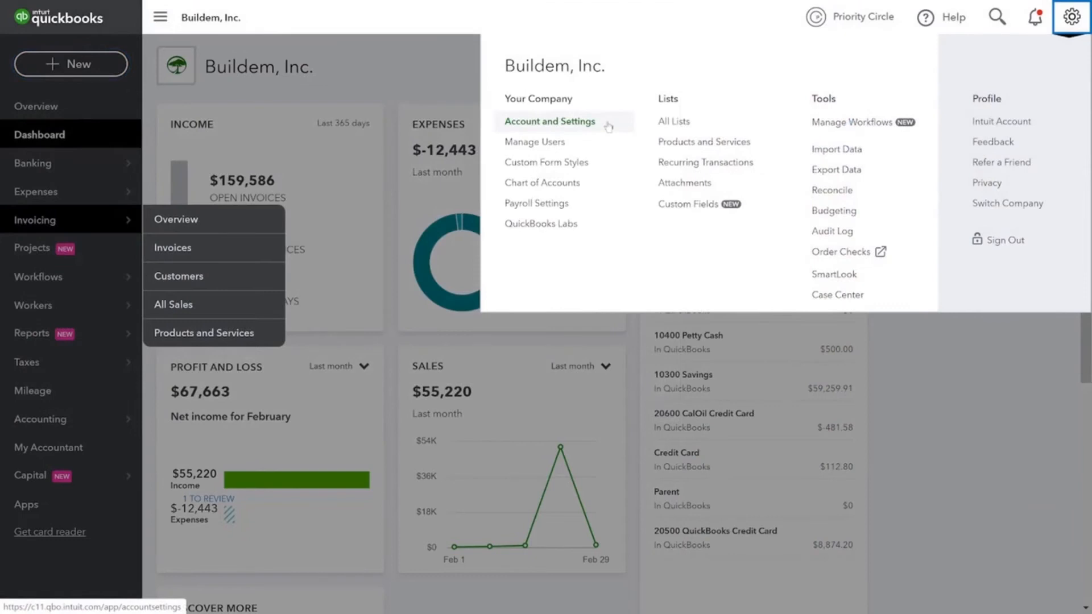
click(549, 122)
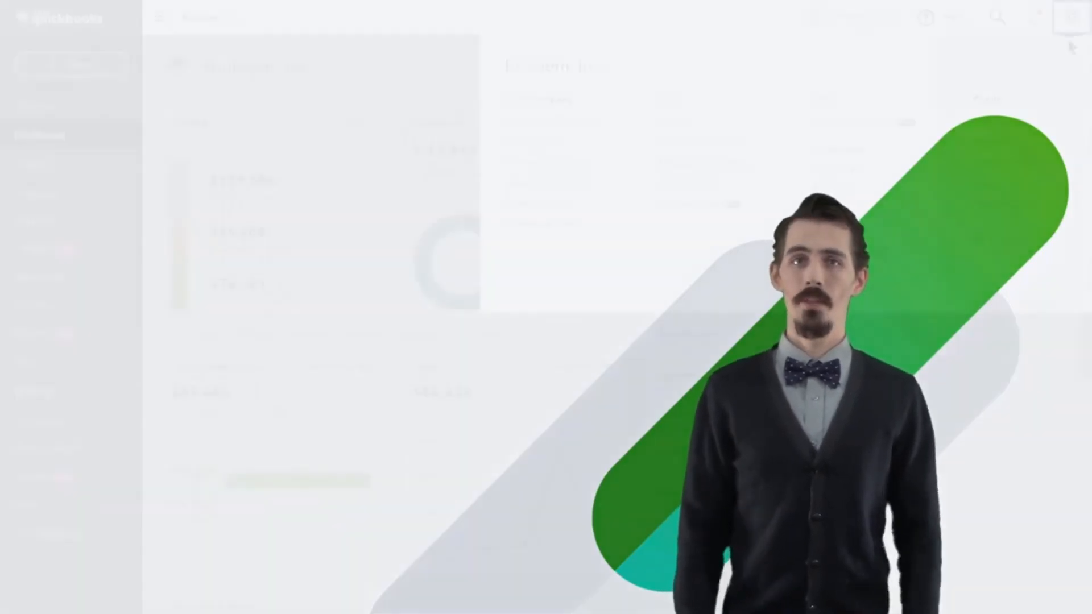
click(1071, 17)
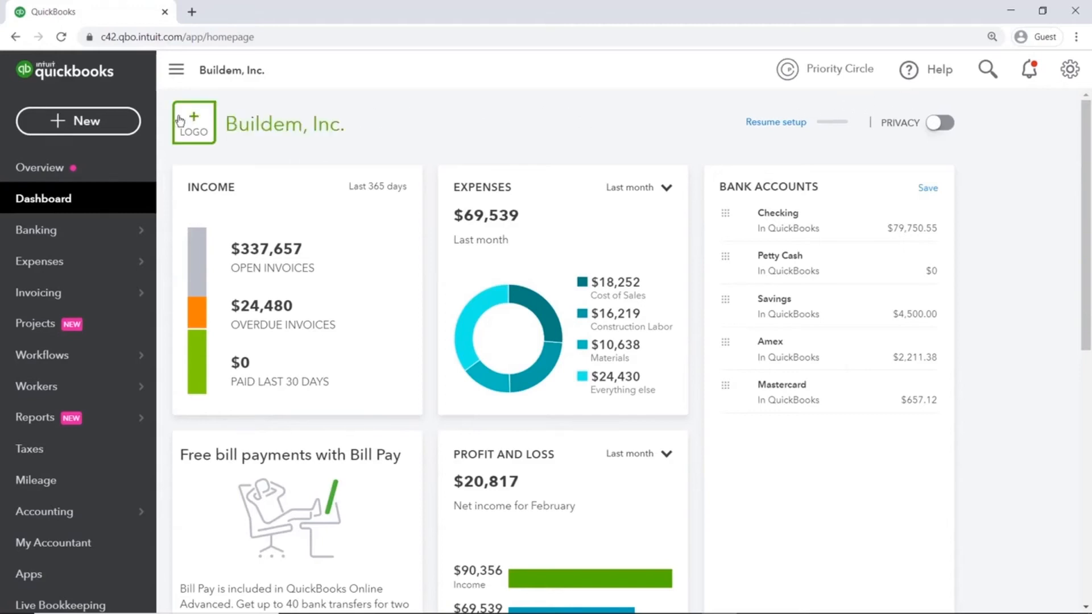
Start a new blank Invoice #47 from the + New menu under Customers
click(79, 120)
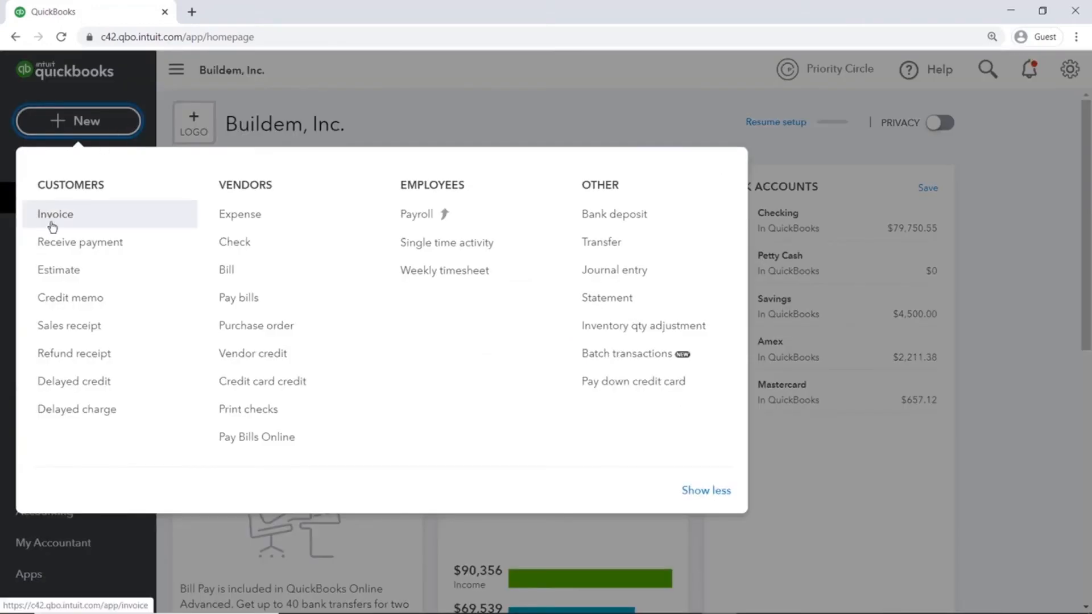
click(54, 214)
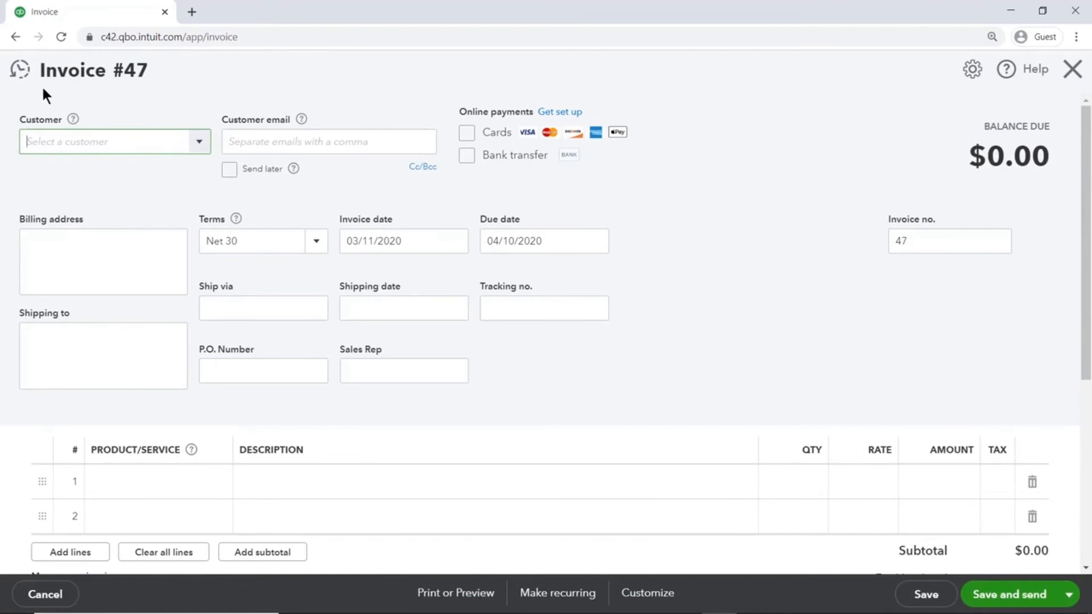
mouse_move(104, 94)
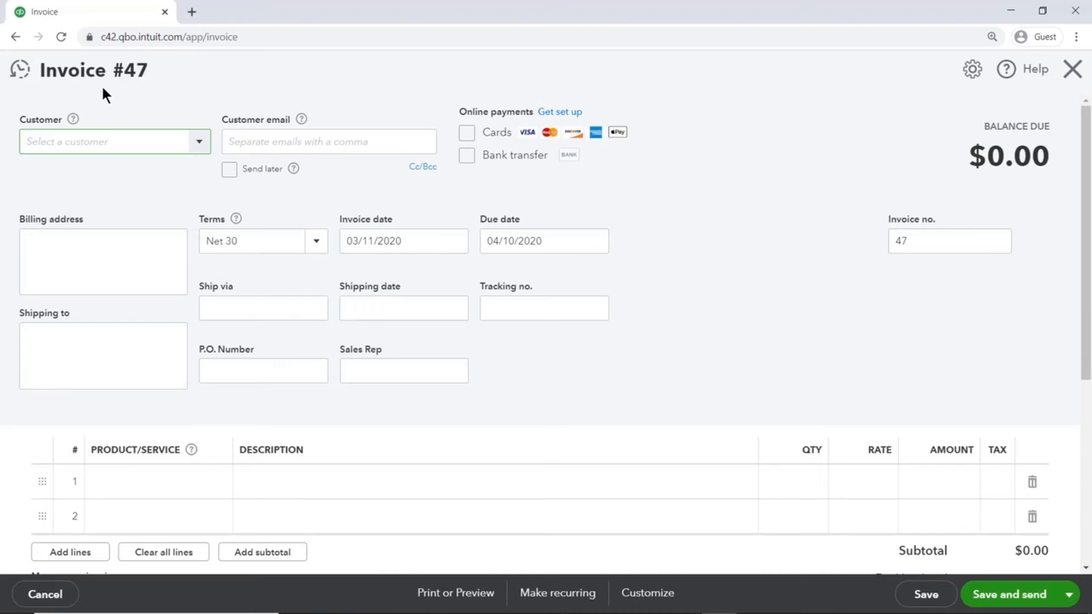
Review the blank Invoice #47 fields and close it unsaved, returning to the dashboard
click(114, 141)
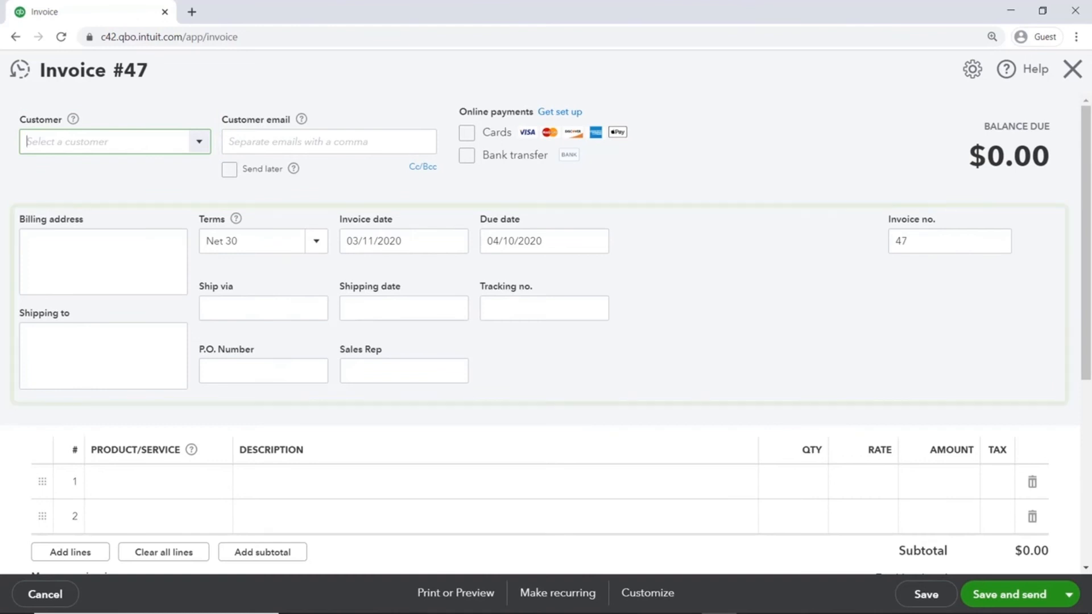
click(403, 241)
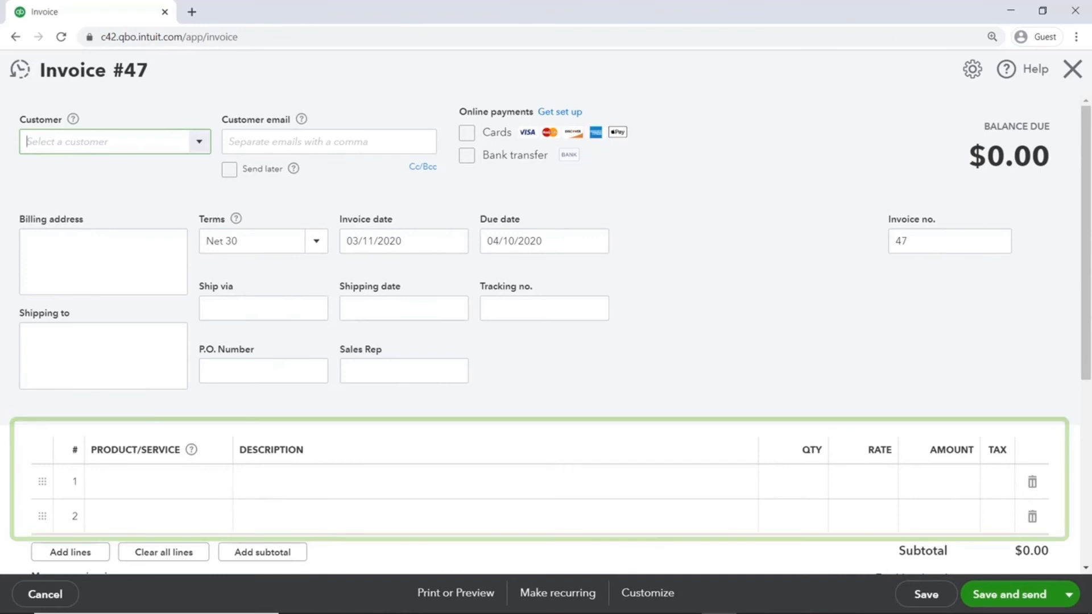
click(1009, 146)
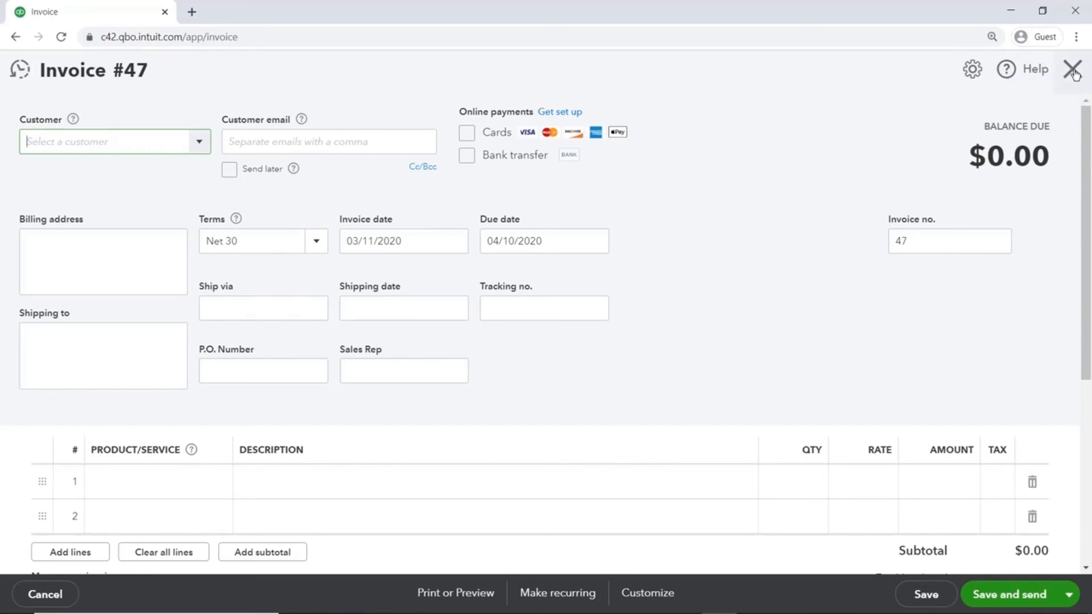
click(1074, 70)
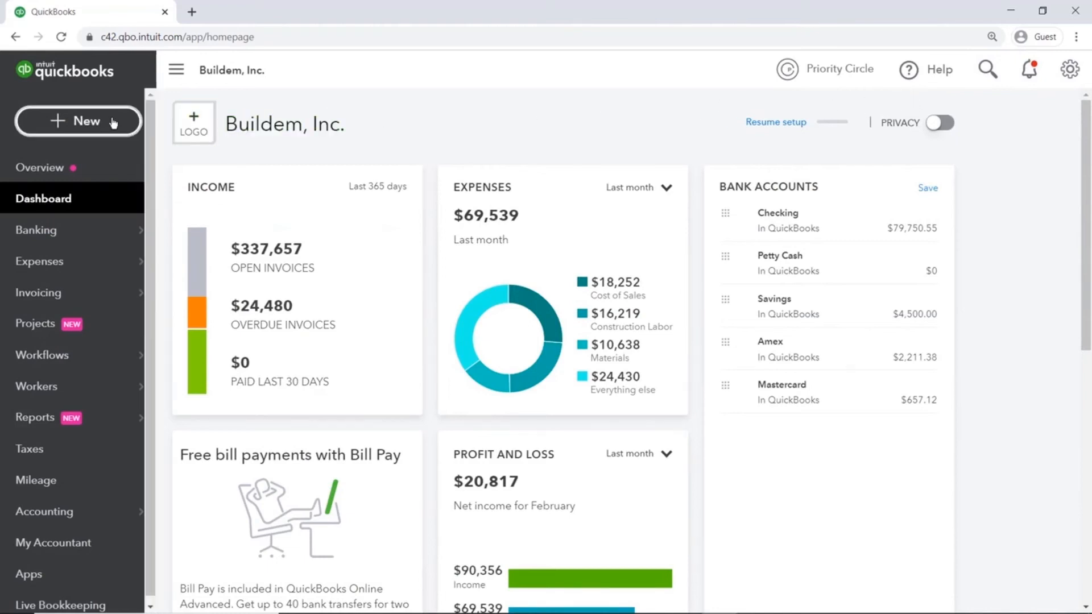
Start a new blank Check #1028 drawn on Checking from the + New menu under Vendors
click(79, 121)
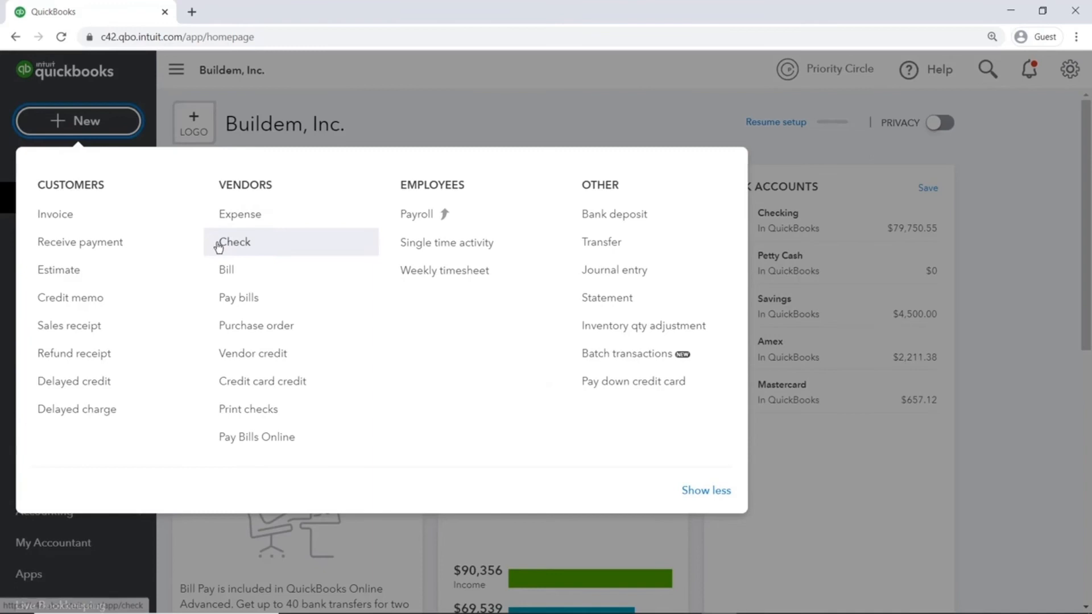
mouse_move(254, 253)
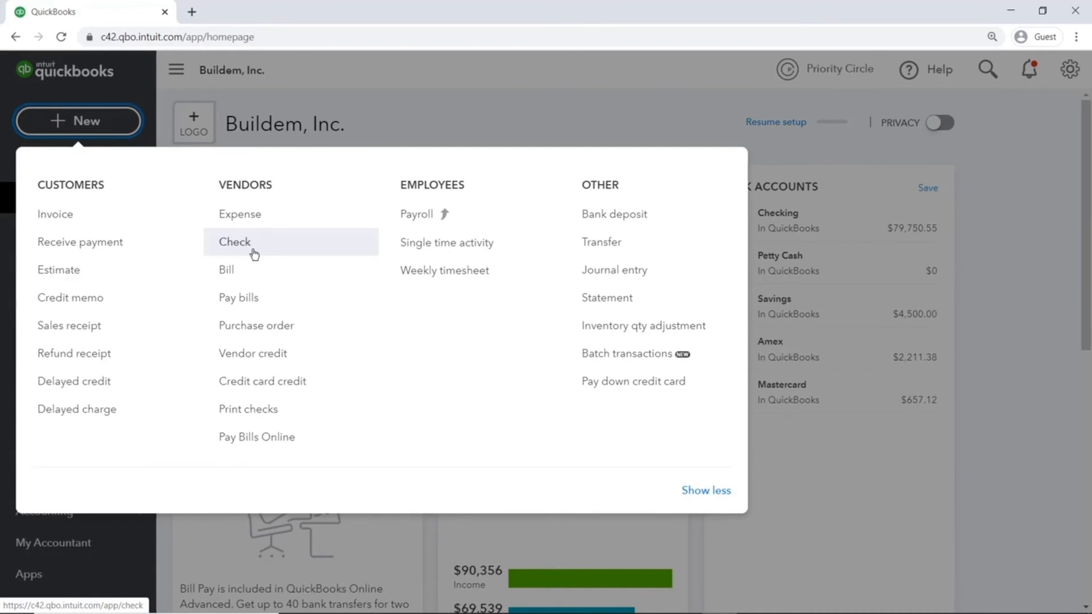
click(234, 241)
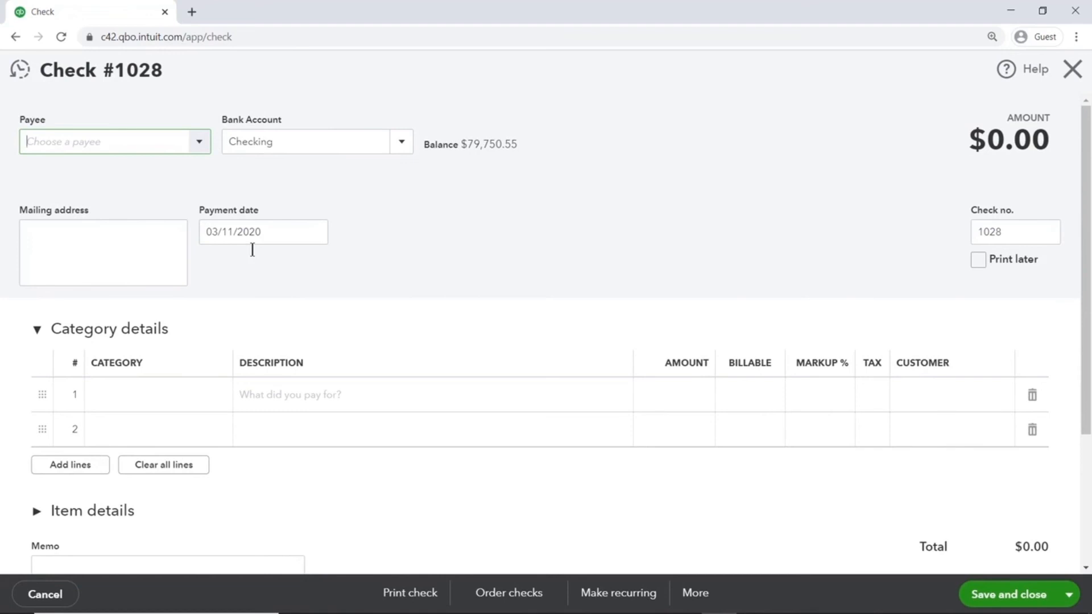
Review the Payee and check fields, then close Check #1028 unsaved back to the dashboard
click(114, 141)
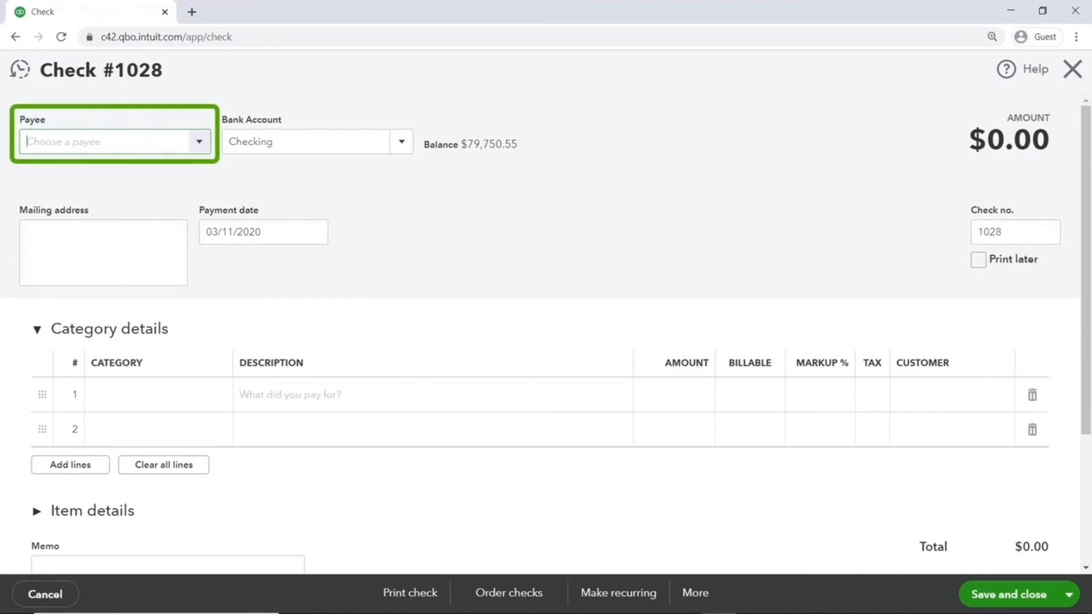
click(263, 232)
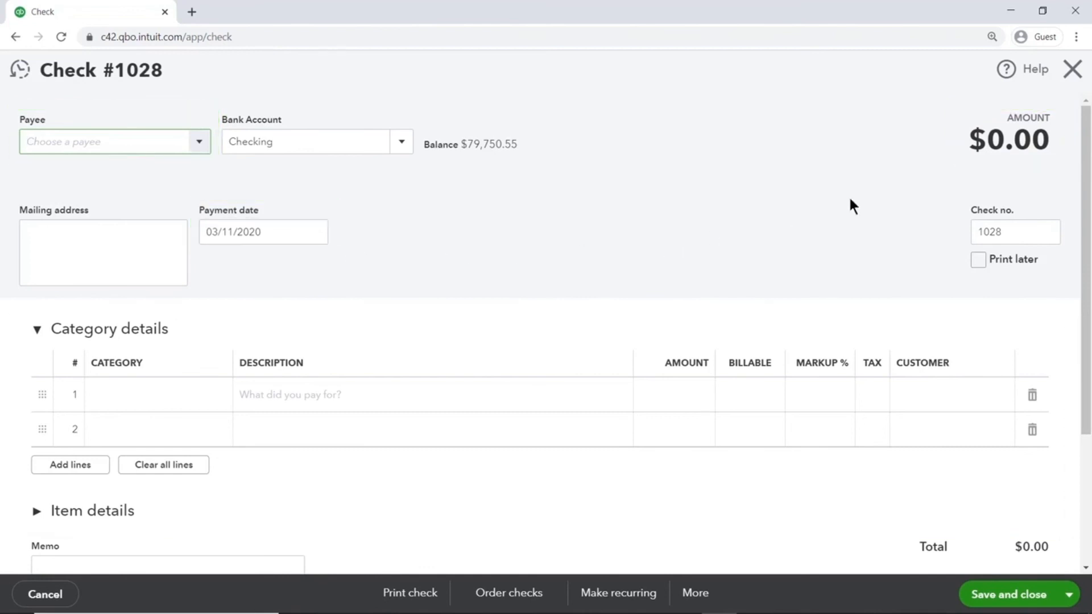
click(1071, 70)
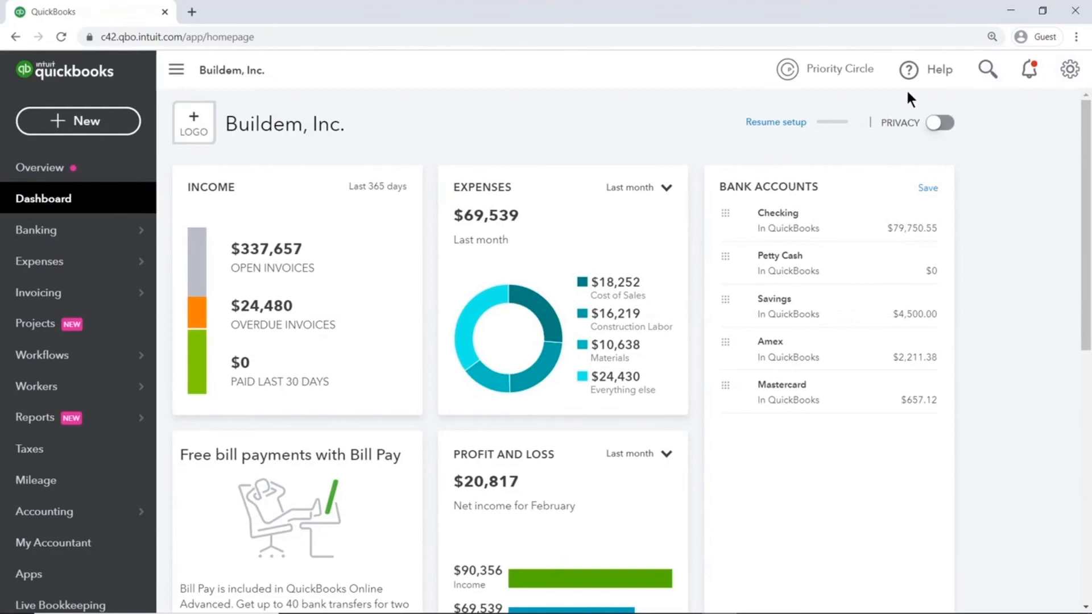
Bring up the link context menu for the Profit and Loss report under Favorites
right_click(253, 495)
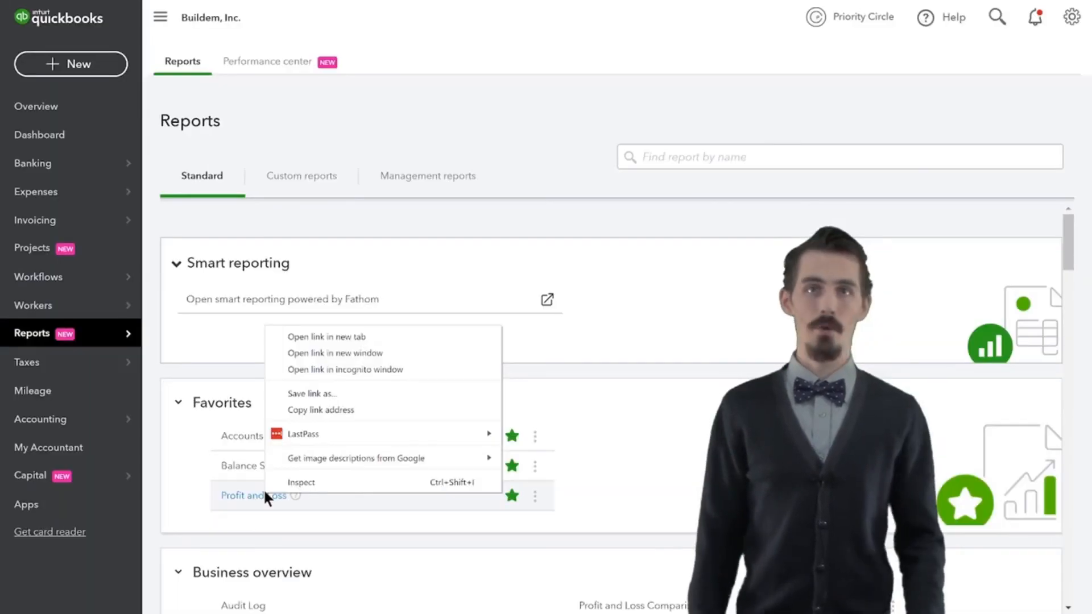